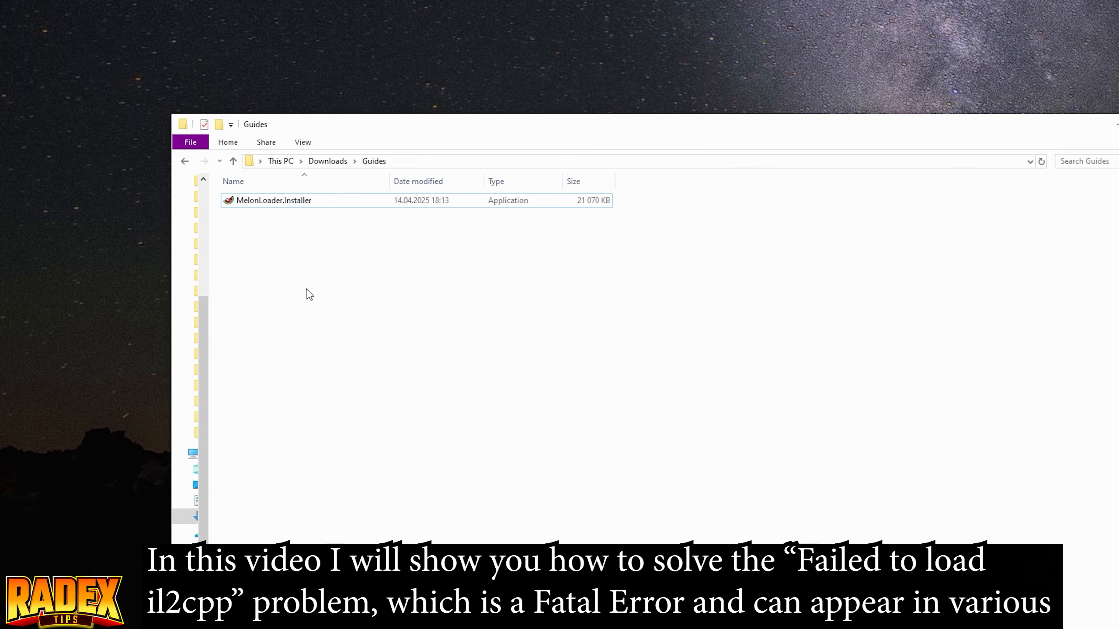
- Launch MelonLoader.Installer from the Guides folder, which fails with 'Failed to load il2cpp'
{"action": "left_click", "coordinate": [273, 200]}
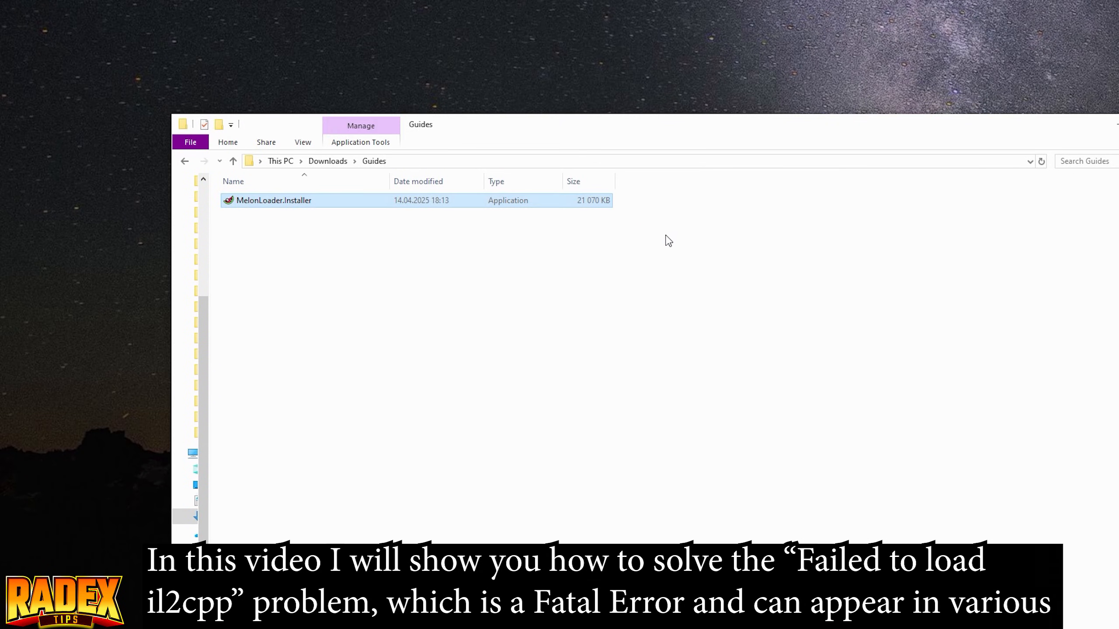
{"action": "left_click", "coordinate": [537, 439]}
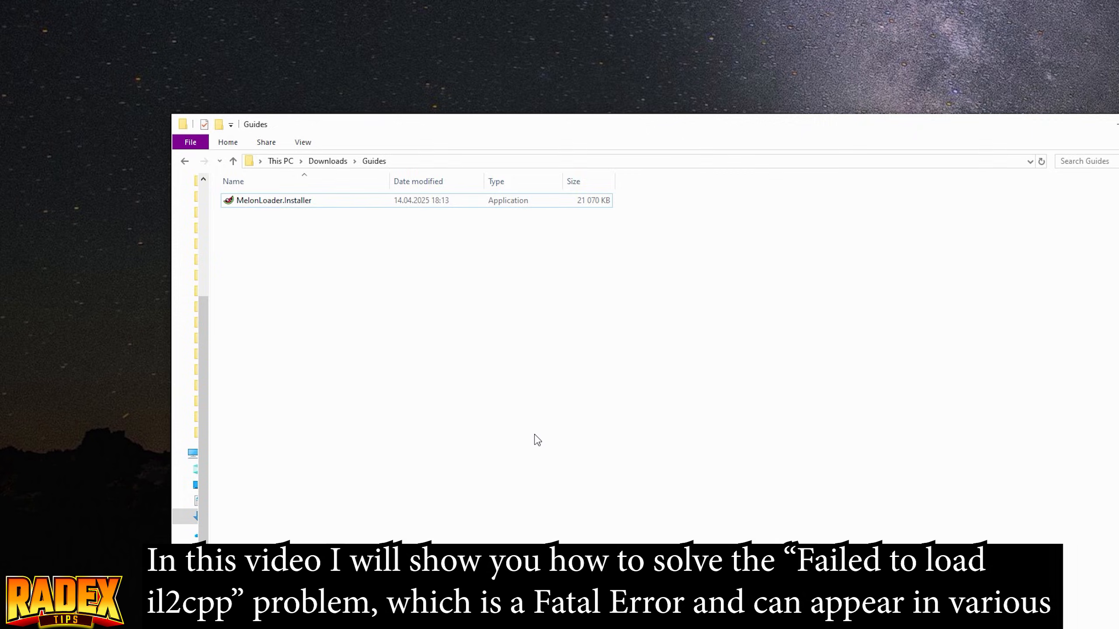
{"action": "double_click", "coordinate": [273, 200]}
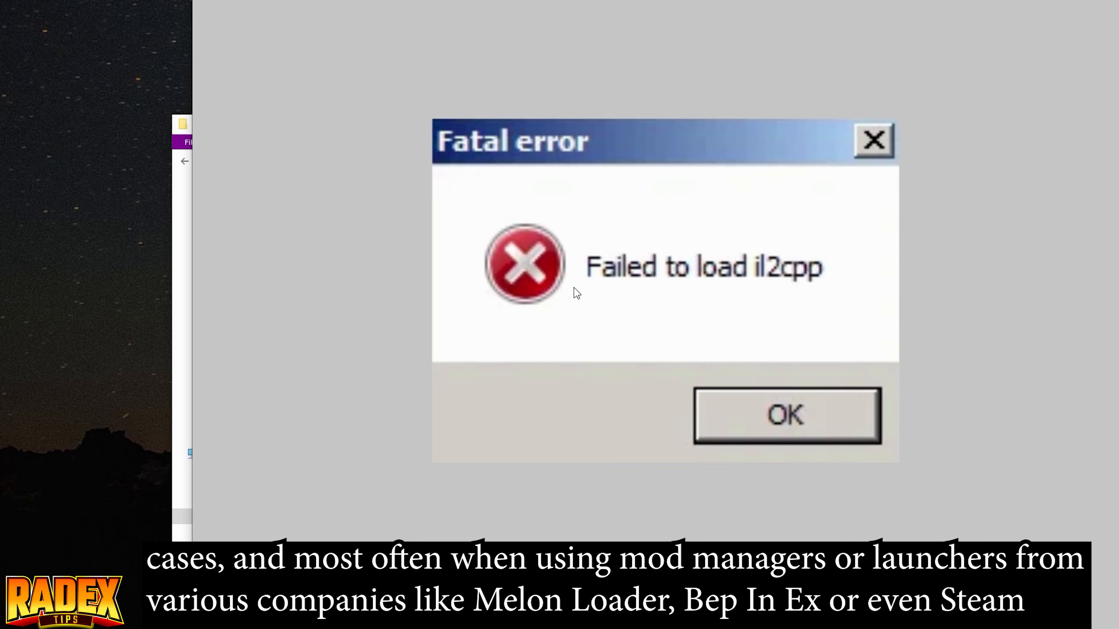
{"action": "left_click_drag", "start_coordinate": [581, 291], "coordinate": [831, 290]}
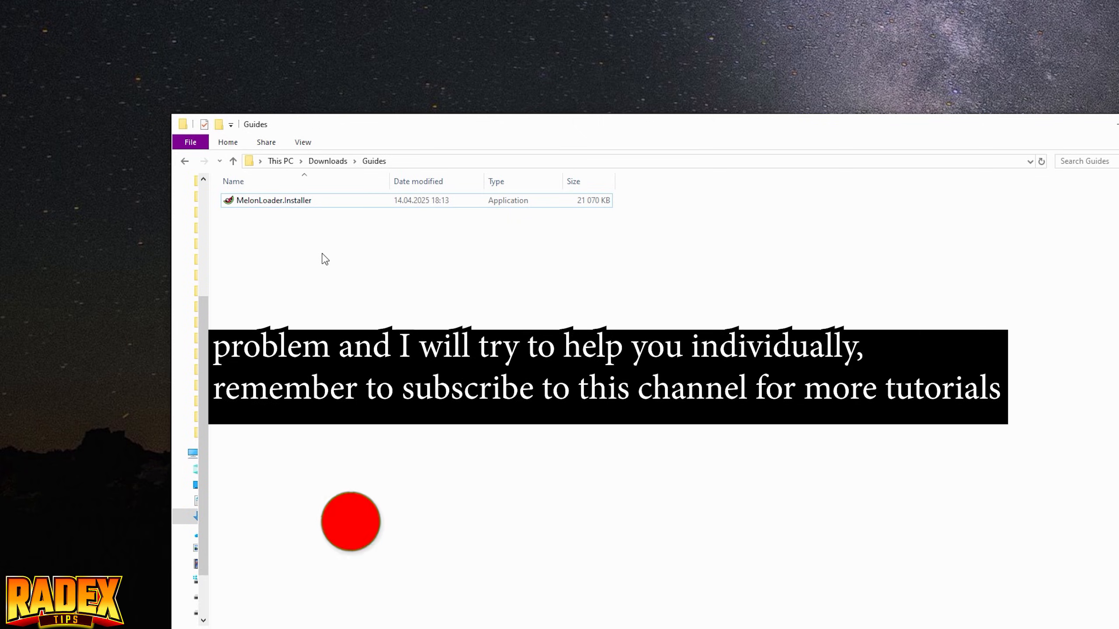
- Relaunch MelonLoader.Installer, then search for and open Windows Security's Virus & threat protection
{"action": "left_click", "coordinate": [271, 200]}
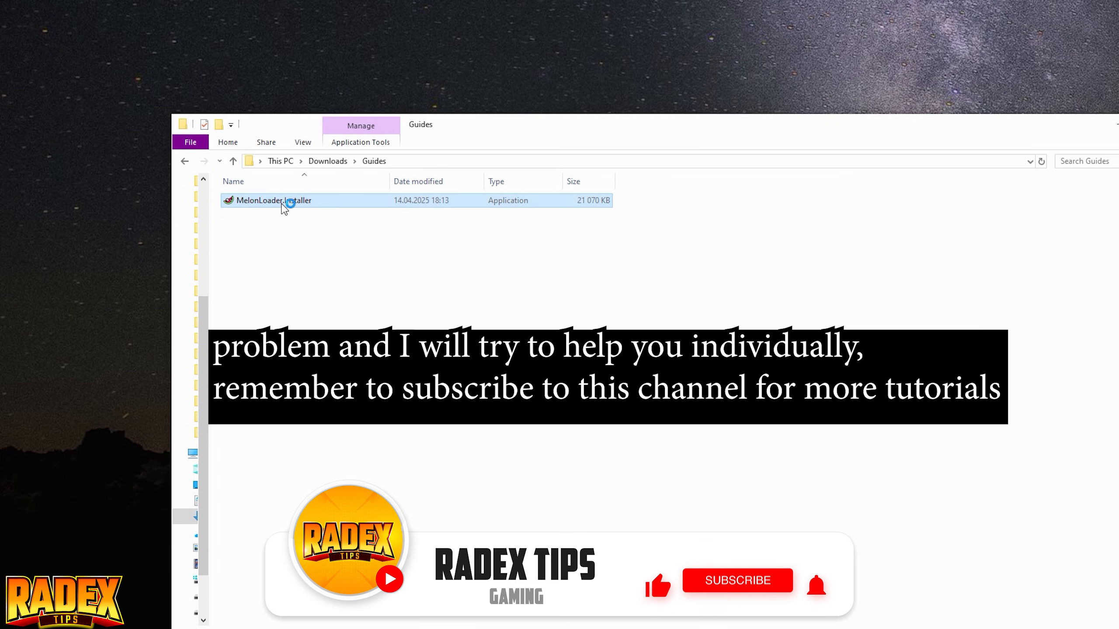
{"action": "double_click", "coordinate": [272, 200]}
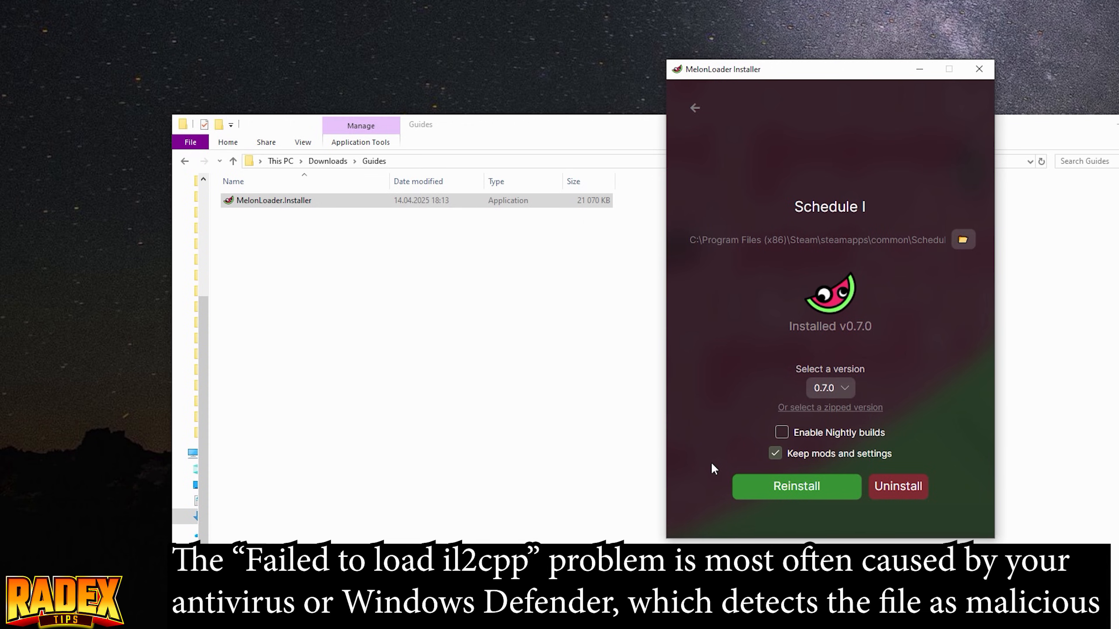
{"action": "mouse_move", "coordinate": [696, 368]}
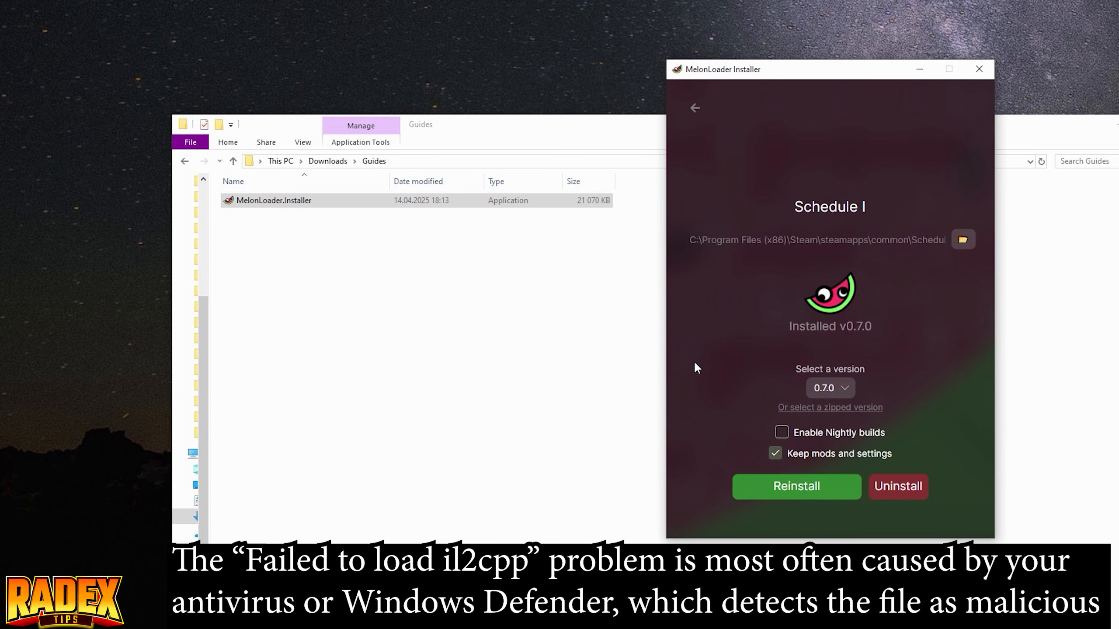
{"action": "mouse_move", "coordinate": [717, 308]}
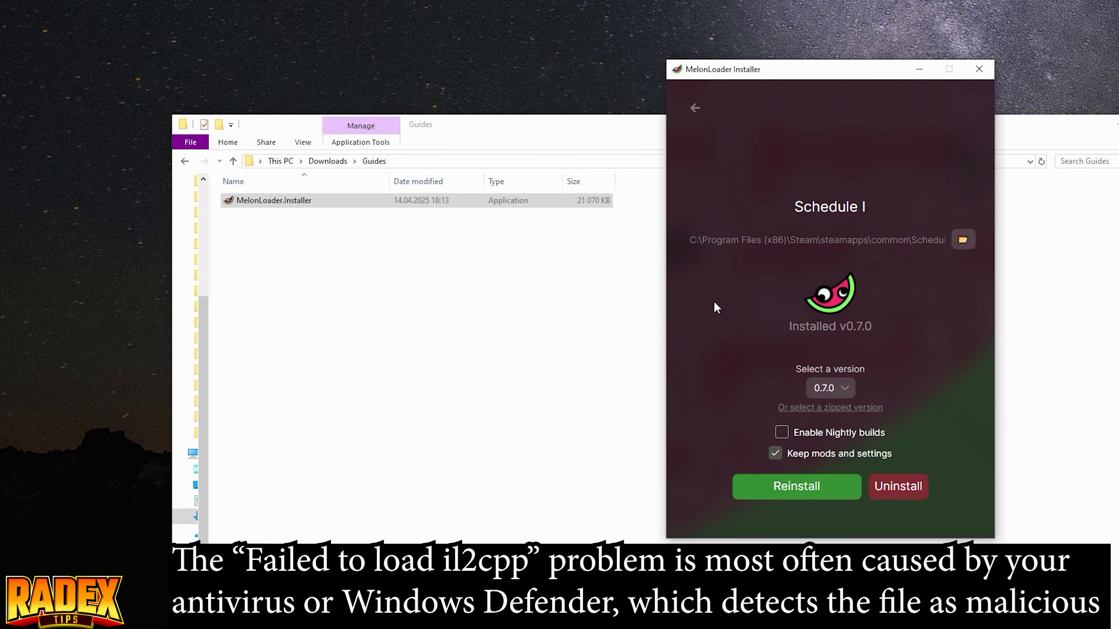
{"action": "left_click", "coordinate": [978, 69]}
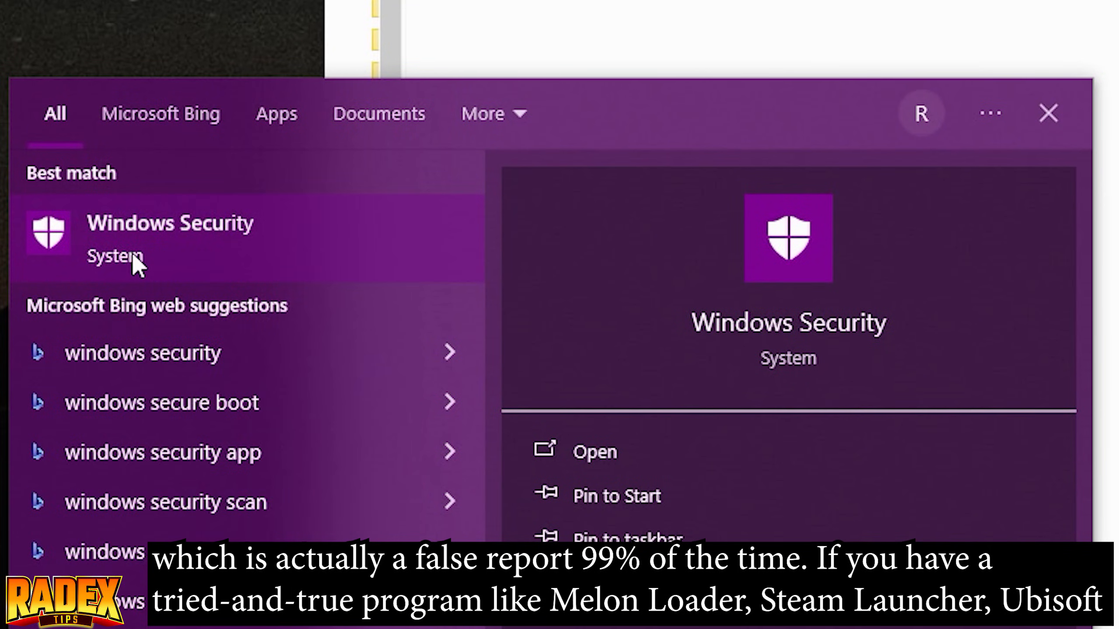
{"action": "left_click", "coordinate": [172, 236]}
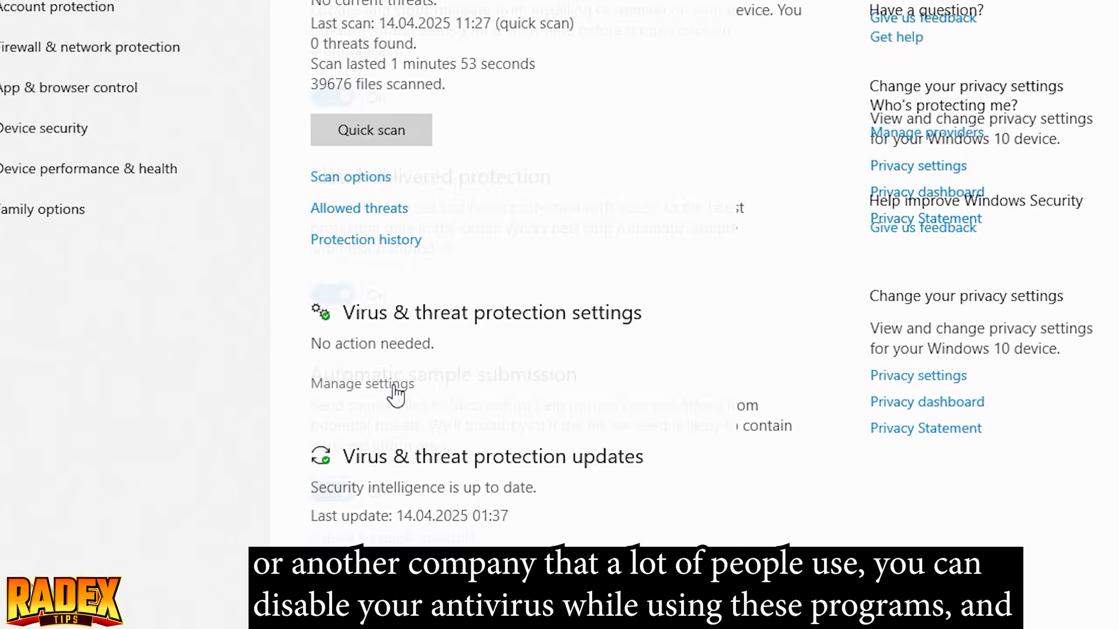
- Turn off real-time and cloud-delivered protection, then relaunch MelonLoader.Installer
{"action": "left_click", "coordinate": [362, 383]}
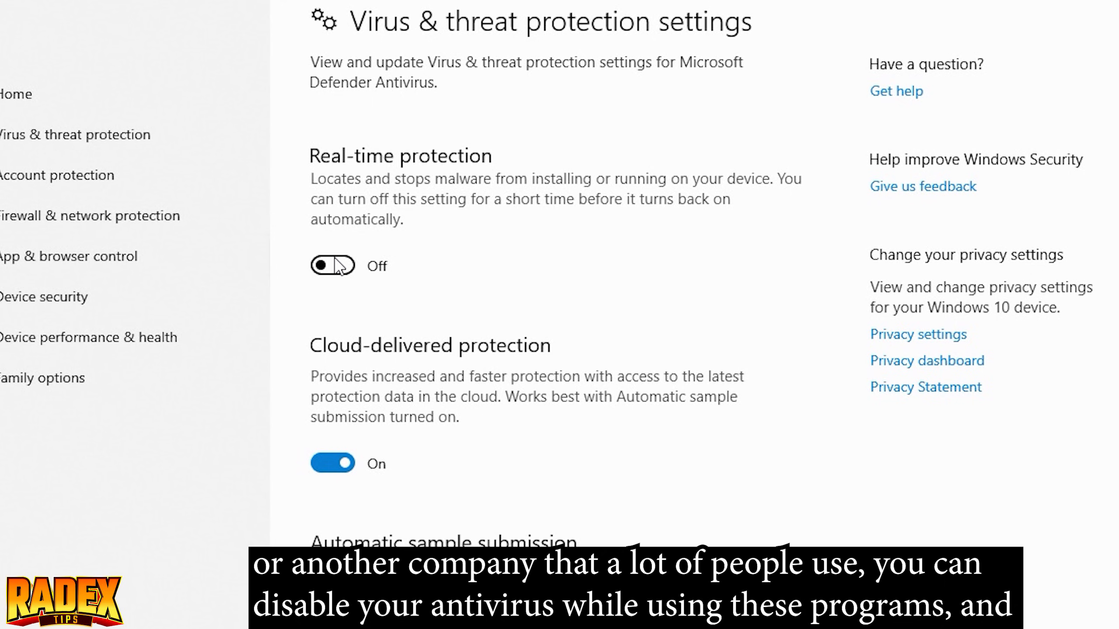
{"action": "left_click", "coordinate": [332, 265]}
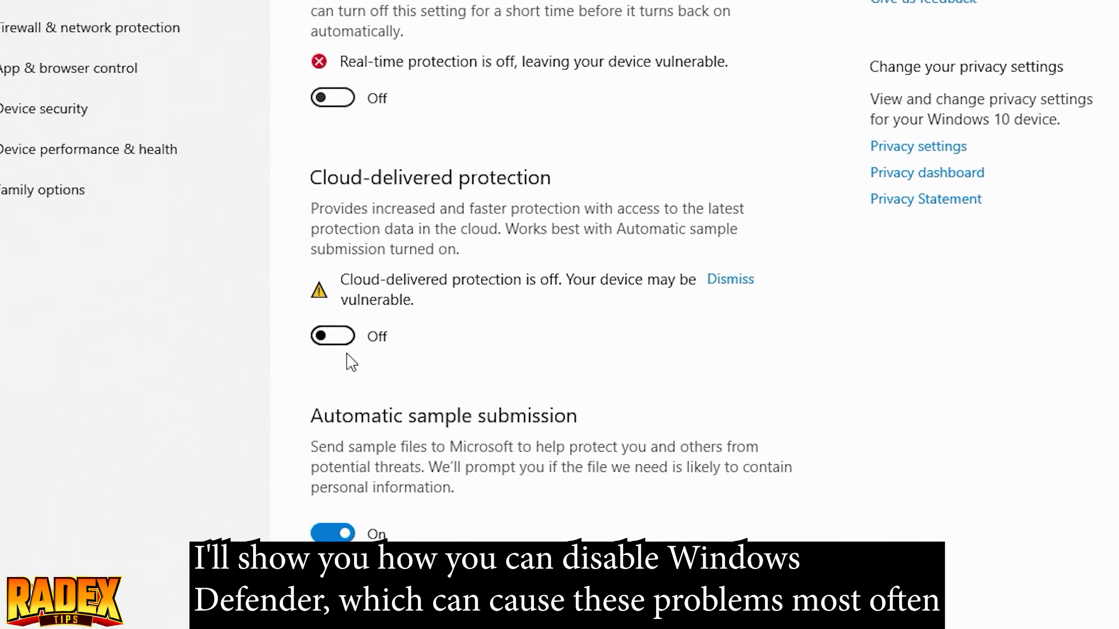
{"action": "scroll", "scroll_direction": "down", "scroll_amount": 3}
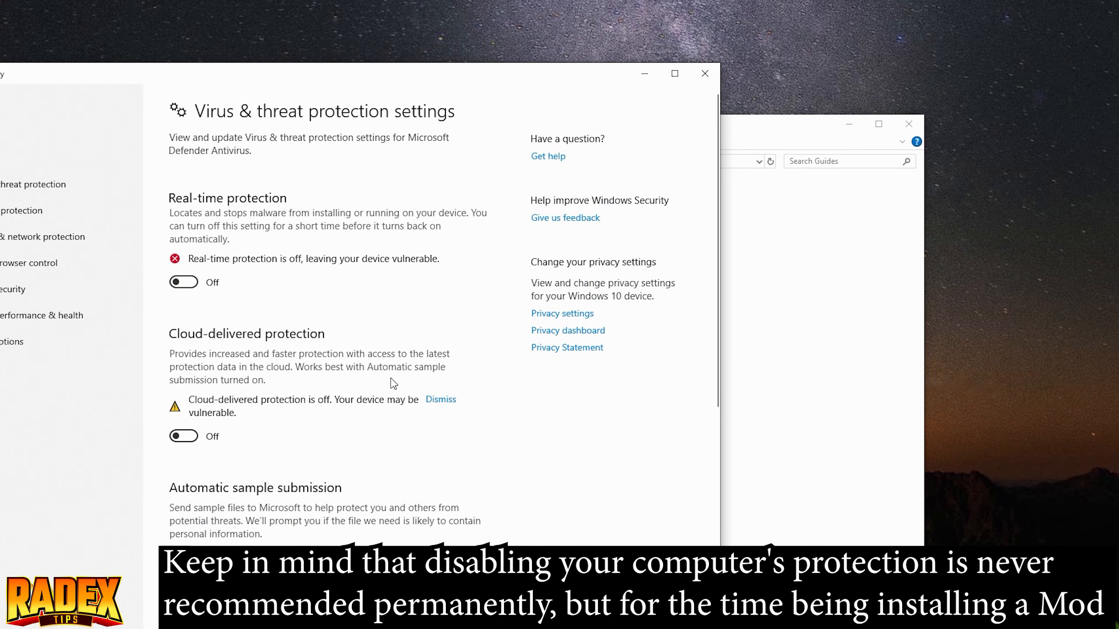
{"action": "scroll", "scroll_direction": "down", "scroll_amount": 3}
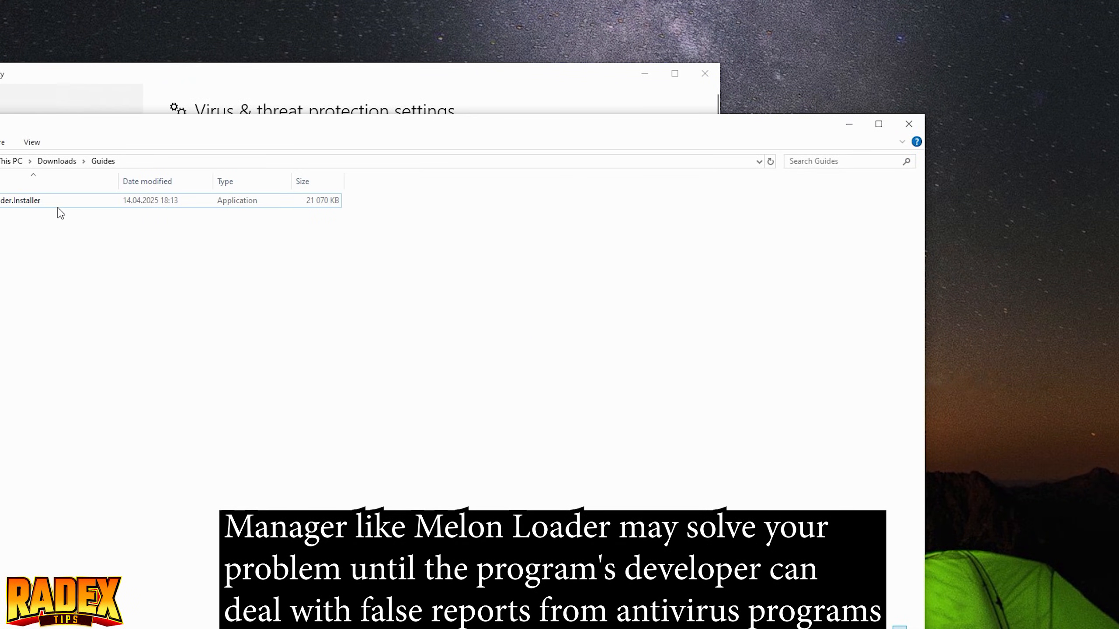
{"action": "double_click", "coordinate": [21, 201]}
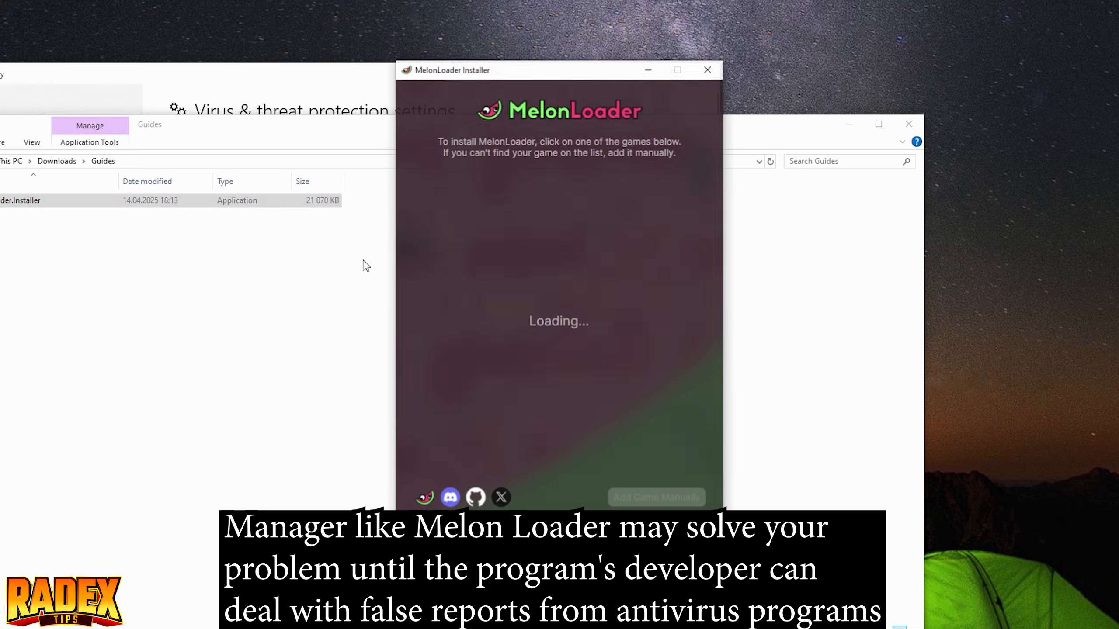